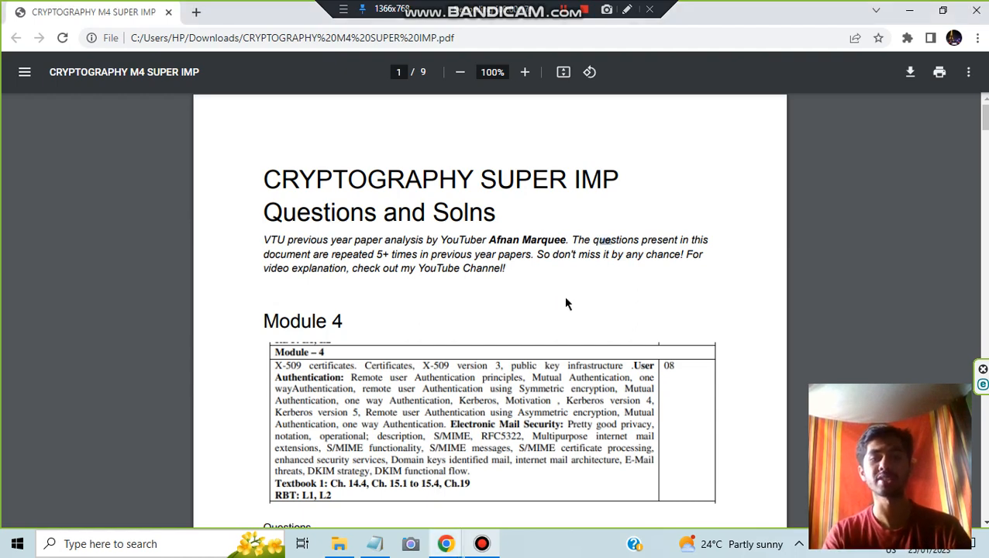
Select part of the intro sentence on repeated questions, then scroll toward the PKI notes
drag(596, 239, 622, 255)
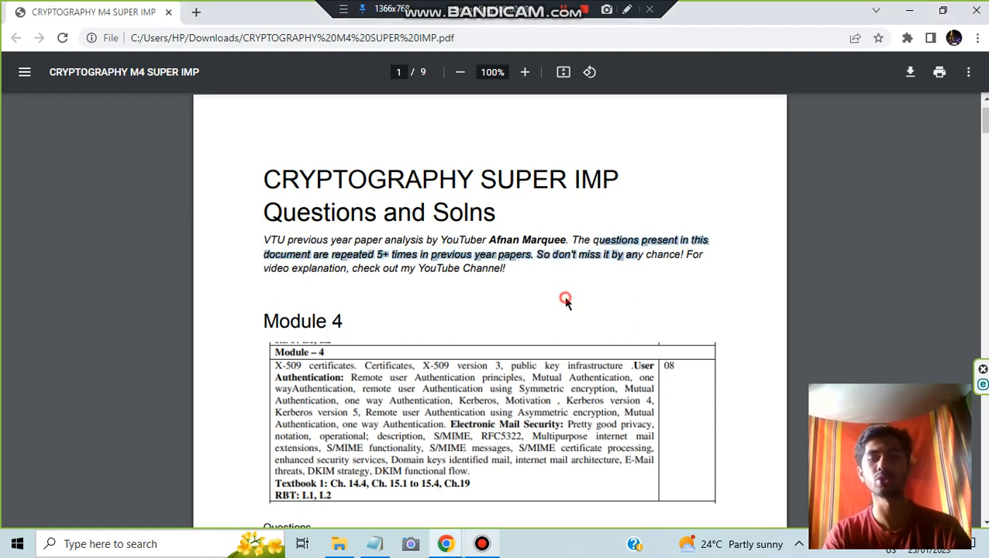
scroll(down, 3)
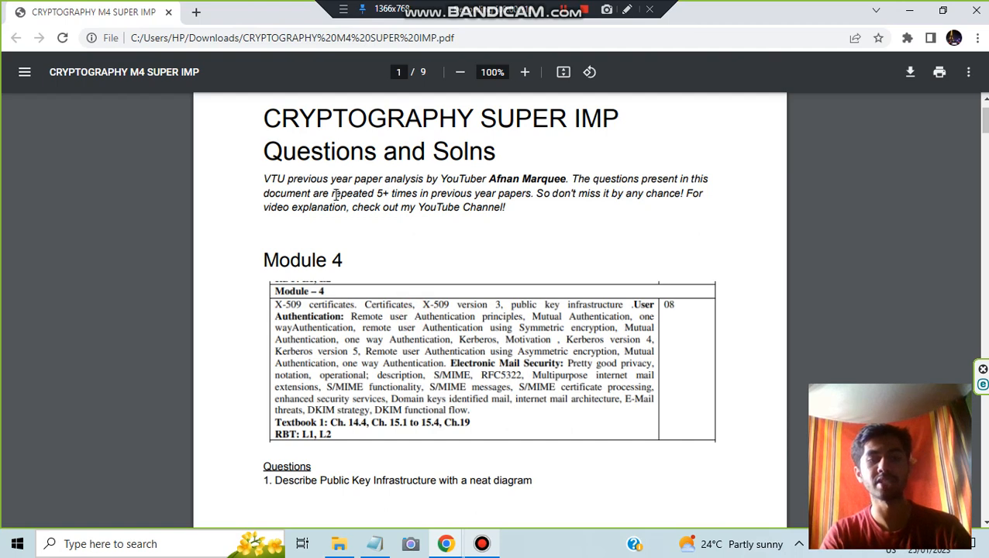
mouse_move(305, 328)
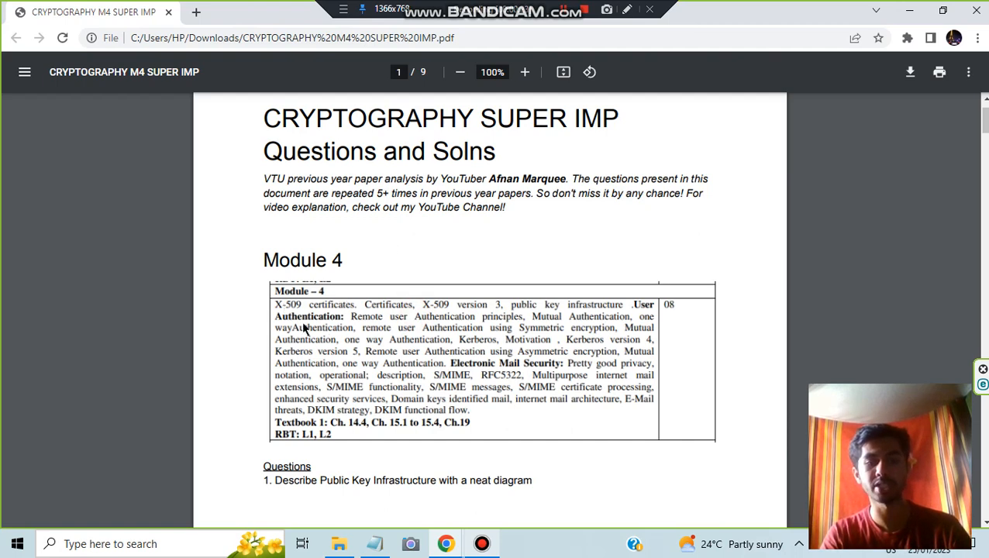
mouse_move(525, 375)
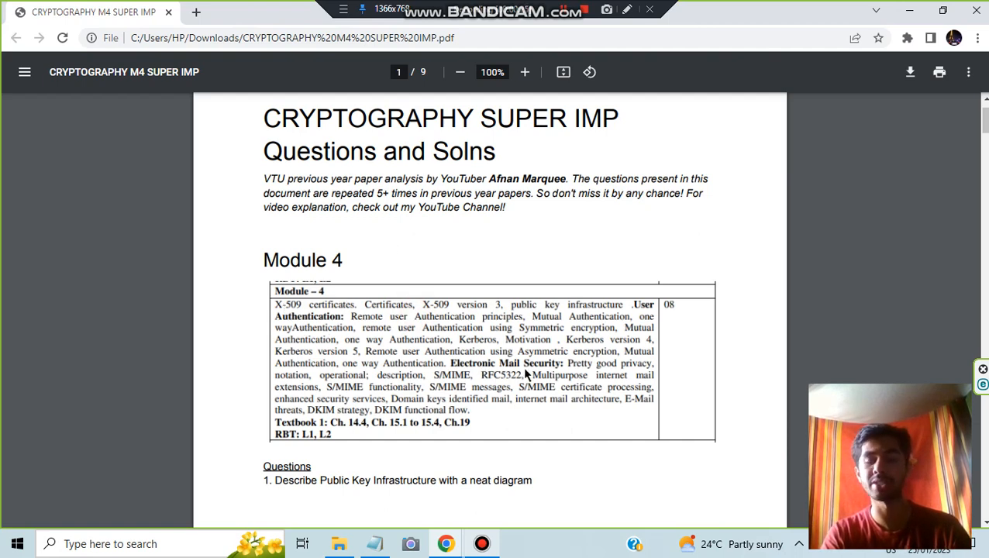
mouse_move(368, 332)
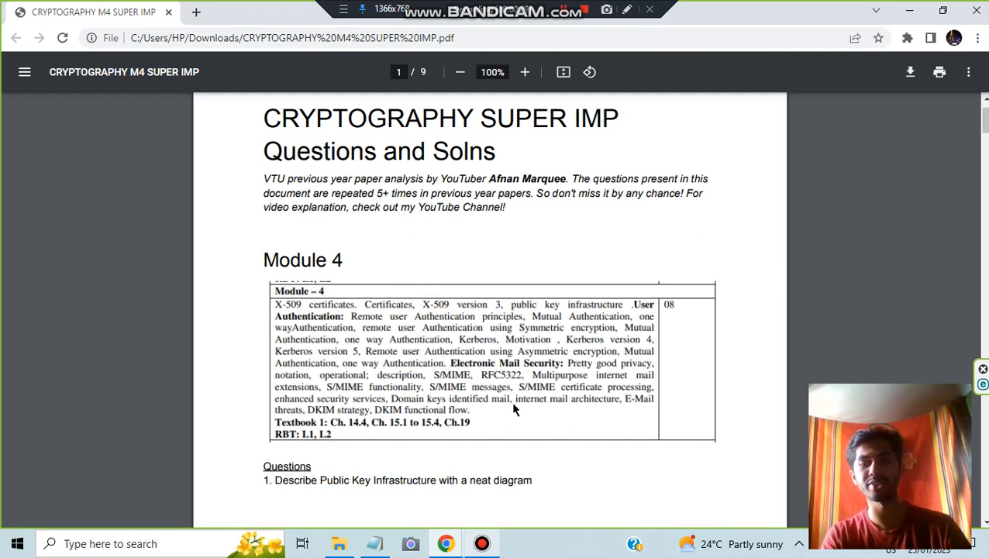
mouse_move(502, 408)
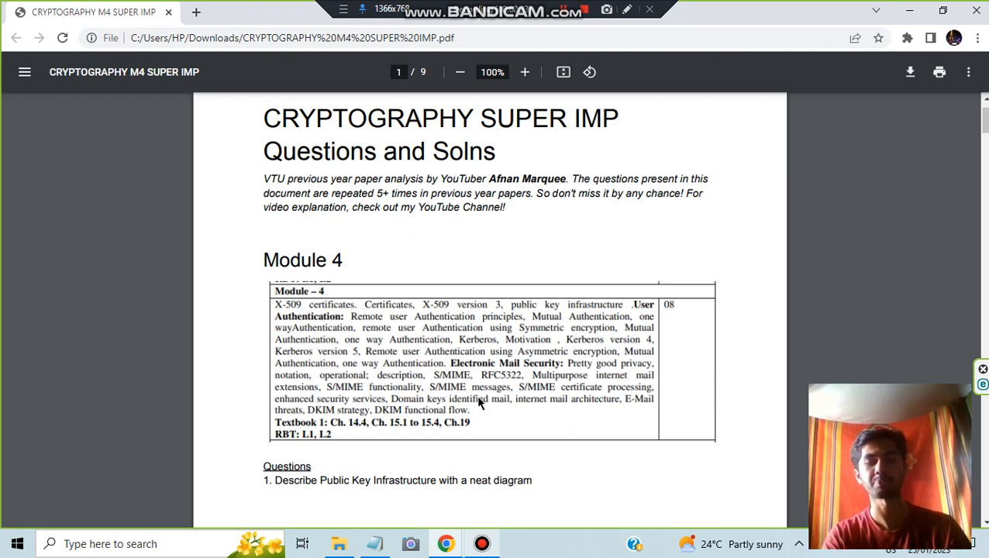
mouse_move(424, 331)
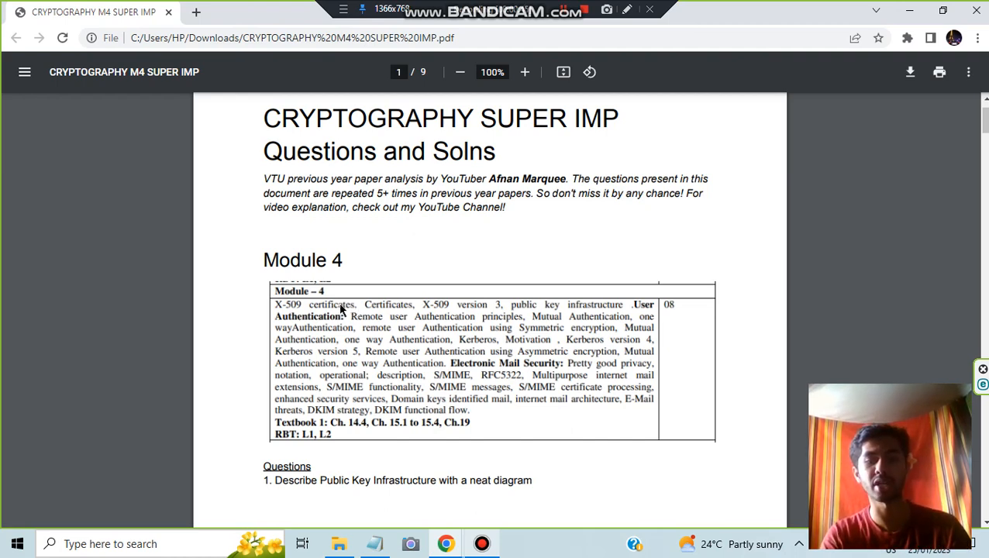
mouse_move(591, 308)
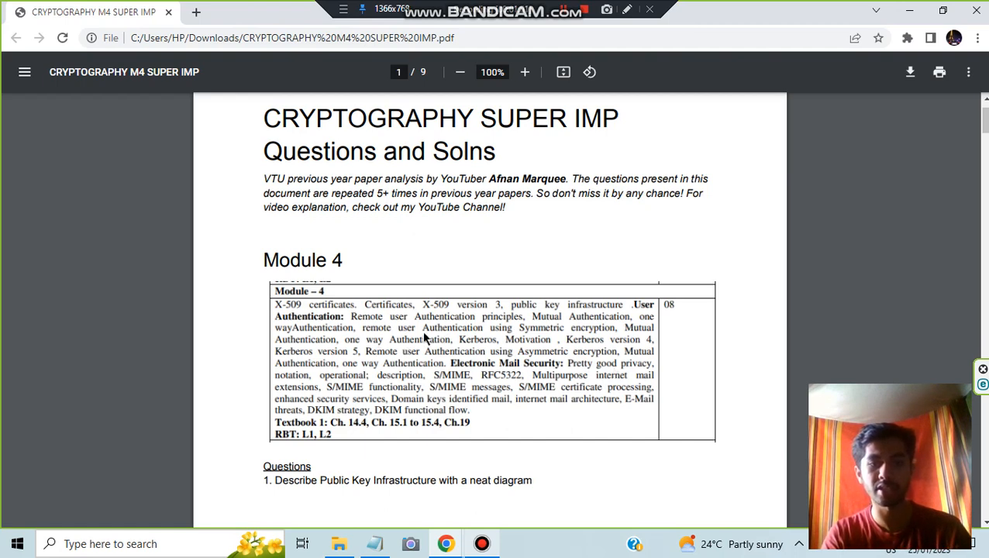
mouse_move(540, 332)
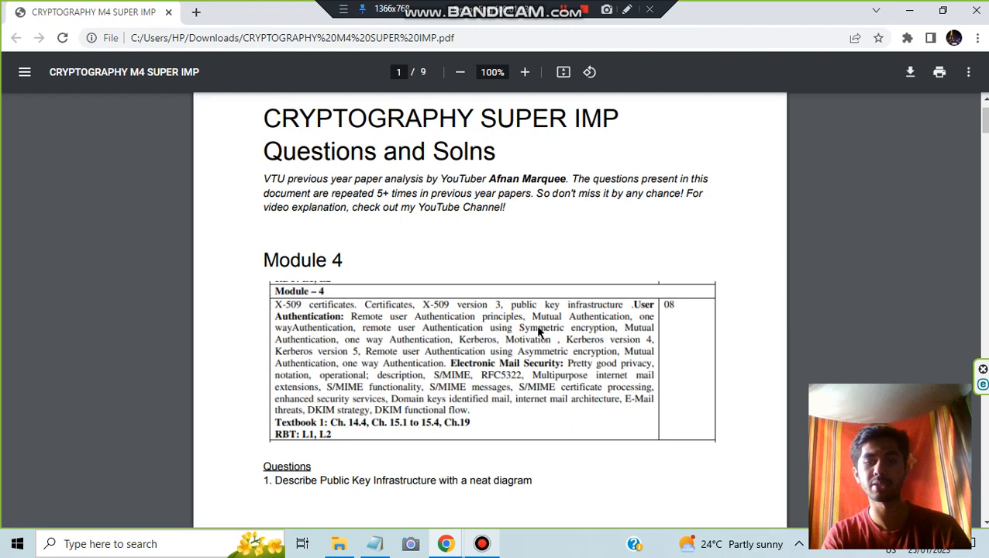
mouse_move(467, 340)
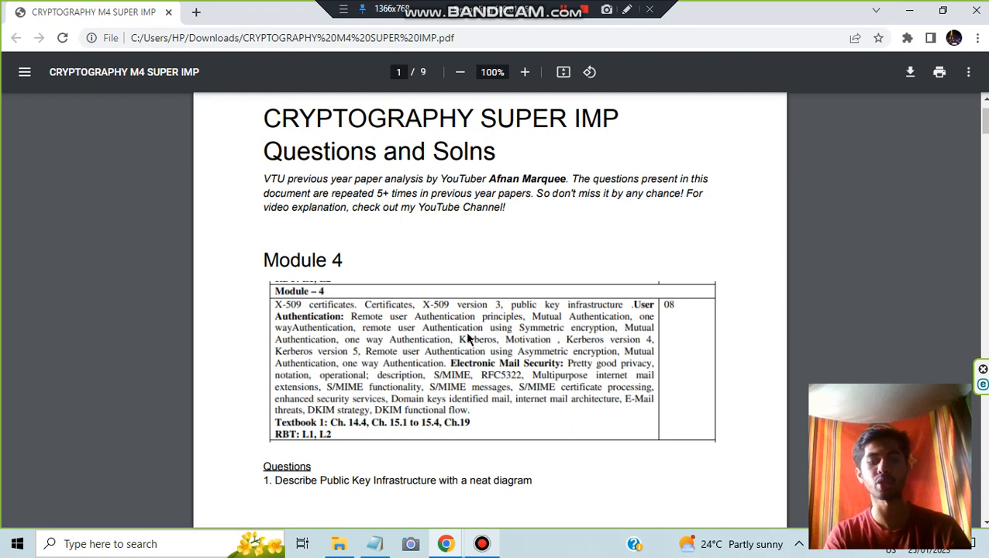
scroll(down, 3)
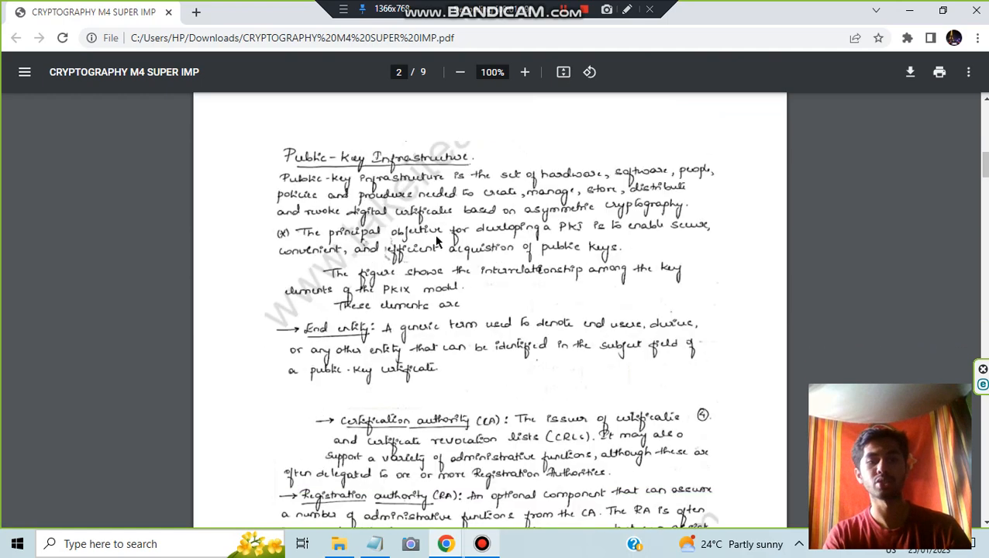
scroll(down, 3)
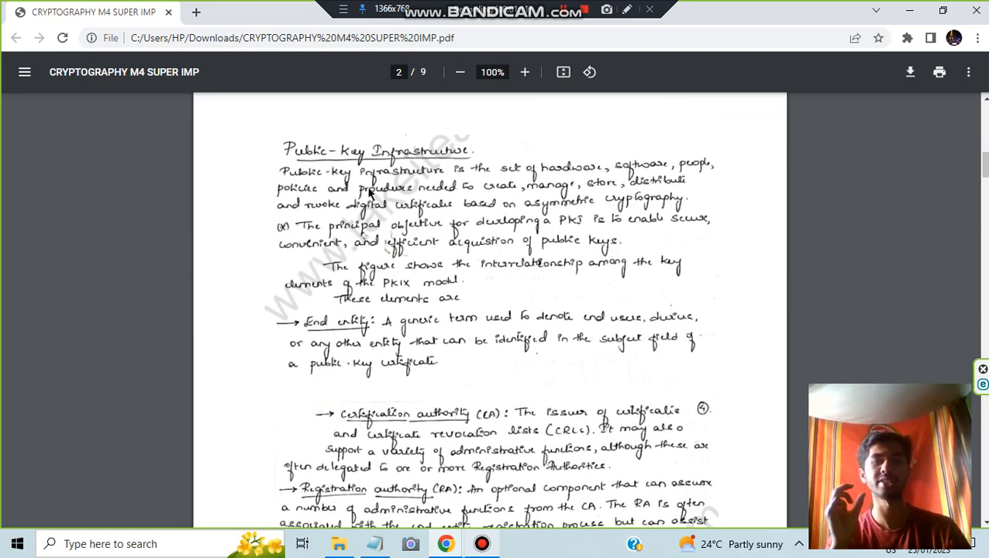
mouse_move(397, 341)
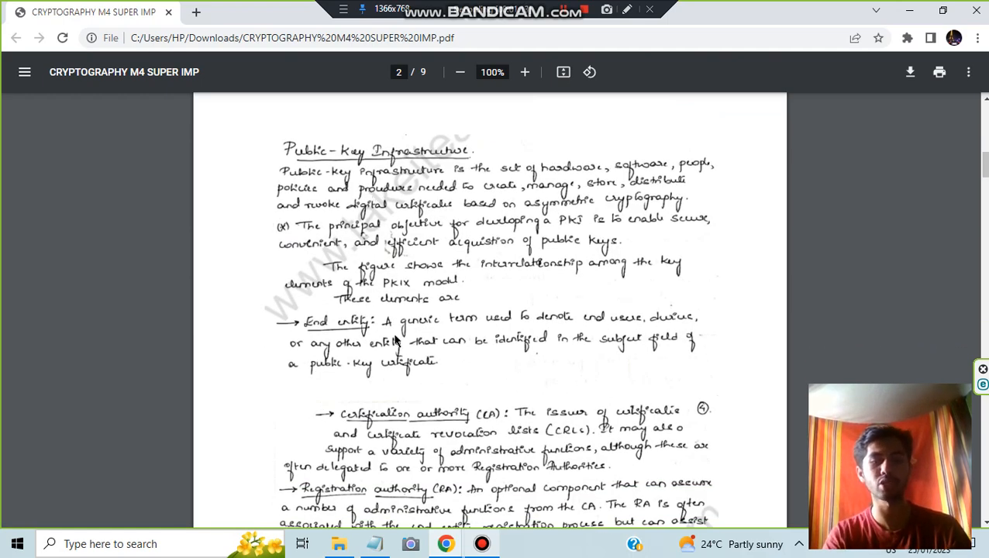
Scroll past page 4's cross-certification notes to question 2 on Remote-User Authentication
scroll(down, 3)
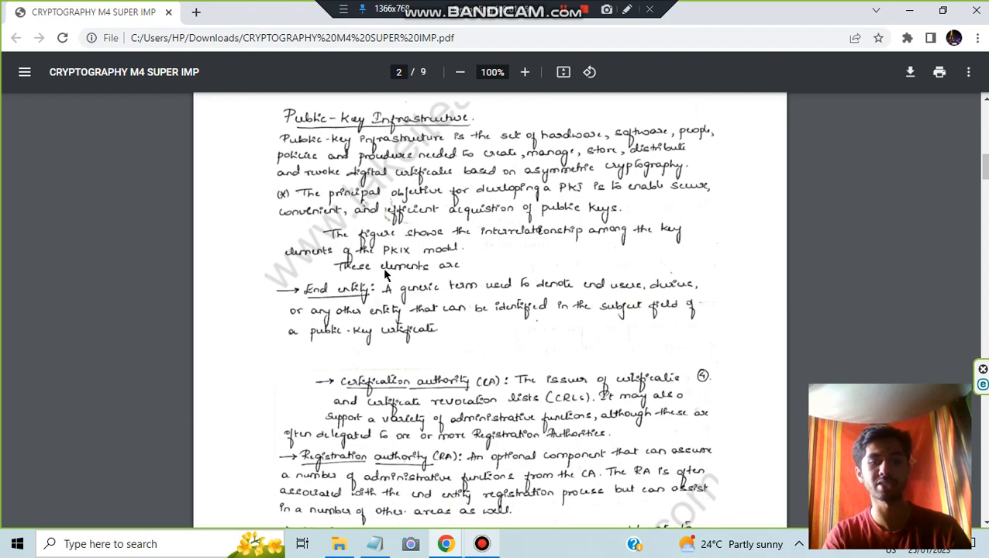
scroll(down, 3)
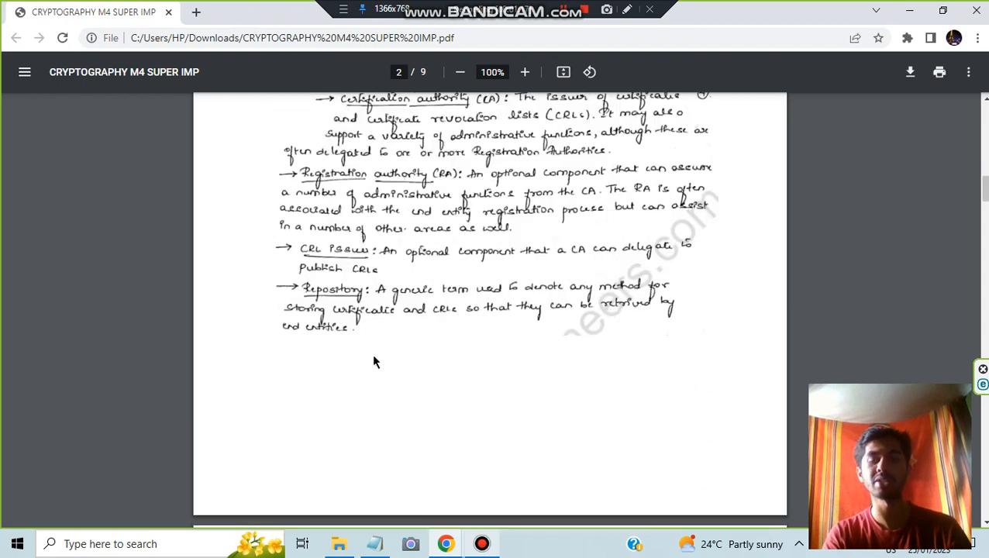
scroll(down, 3)
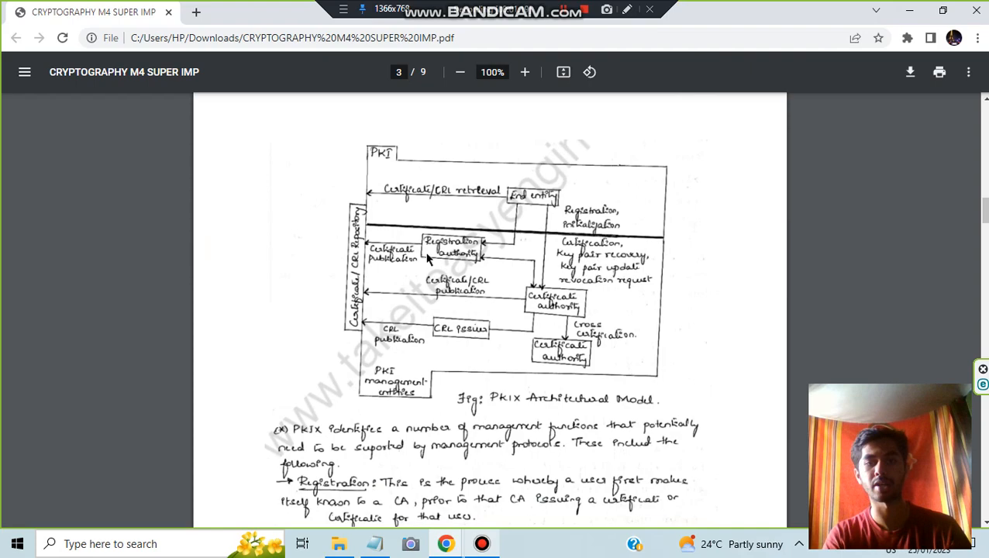
scroll(down, 3)
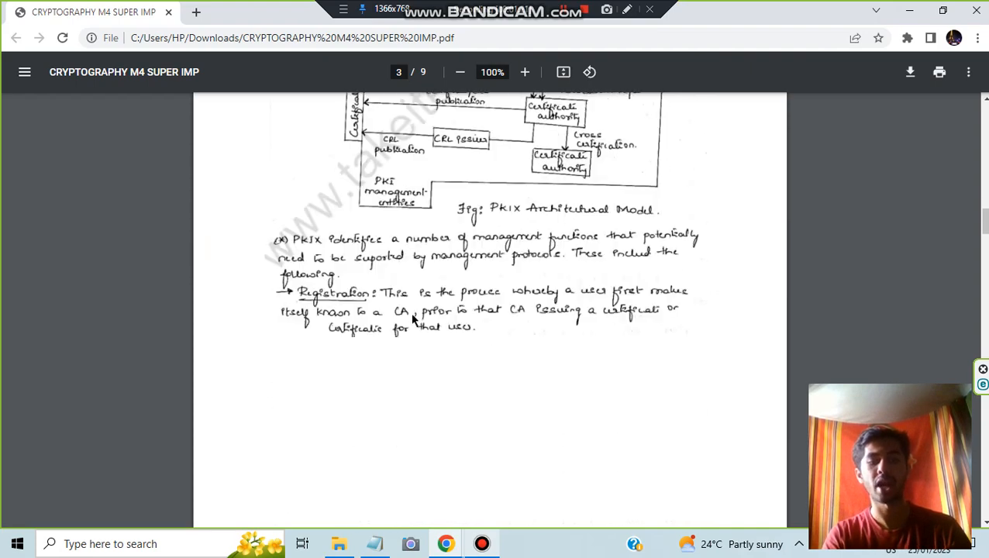
scroll(down, 3)
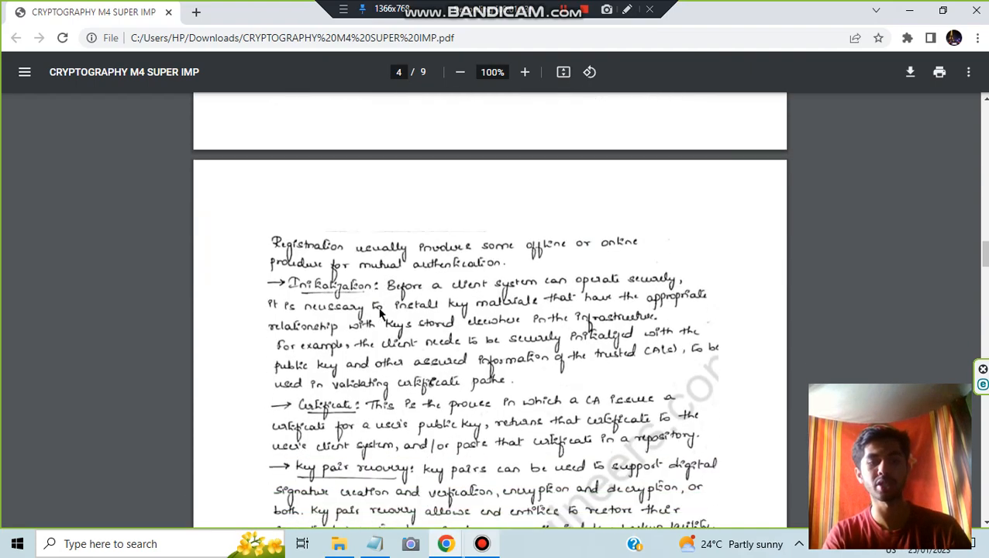
scroll(down, 3)
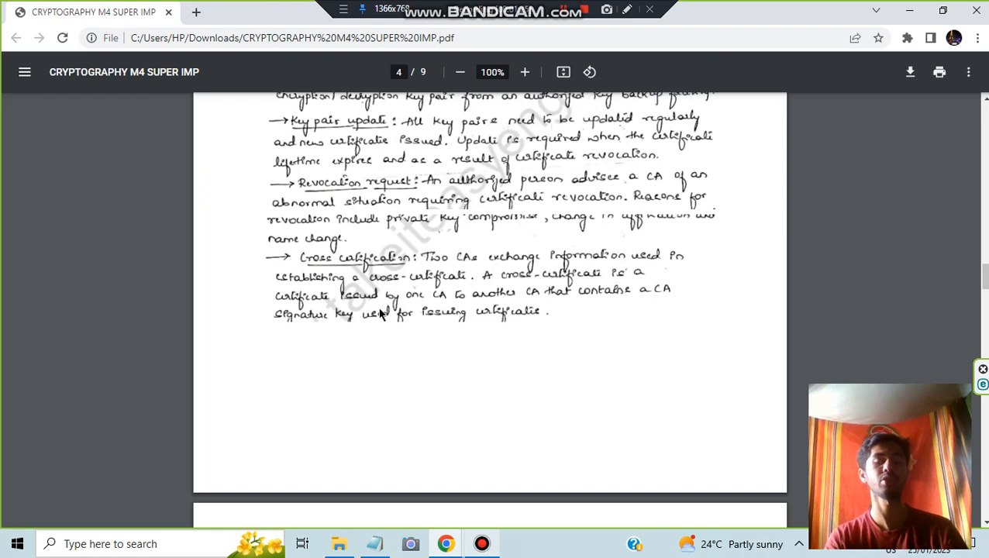
scroll(down, 3)
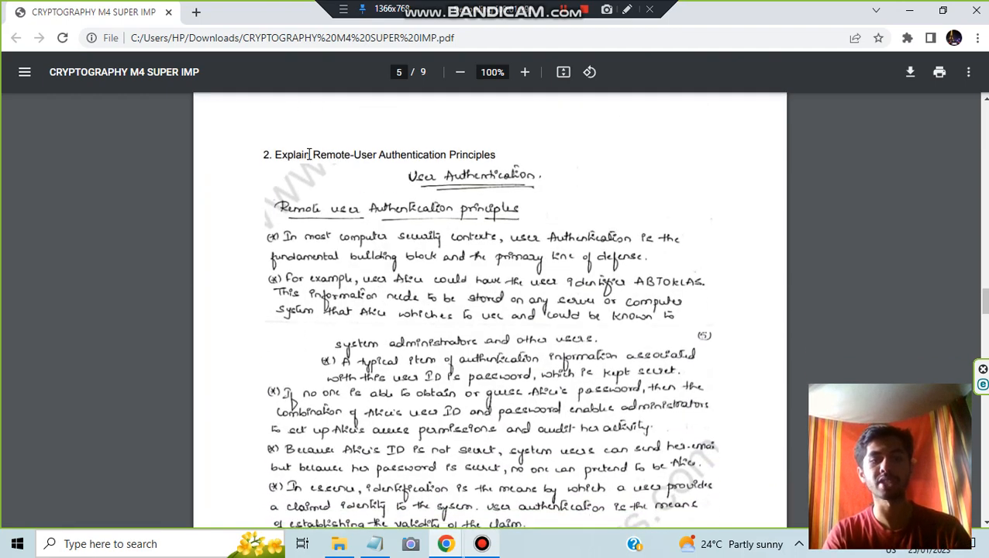
Jump up to the page 1 syllabus table, then return to page 5's authentication factors
drag(313, 154, 465, 154)
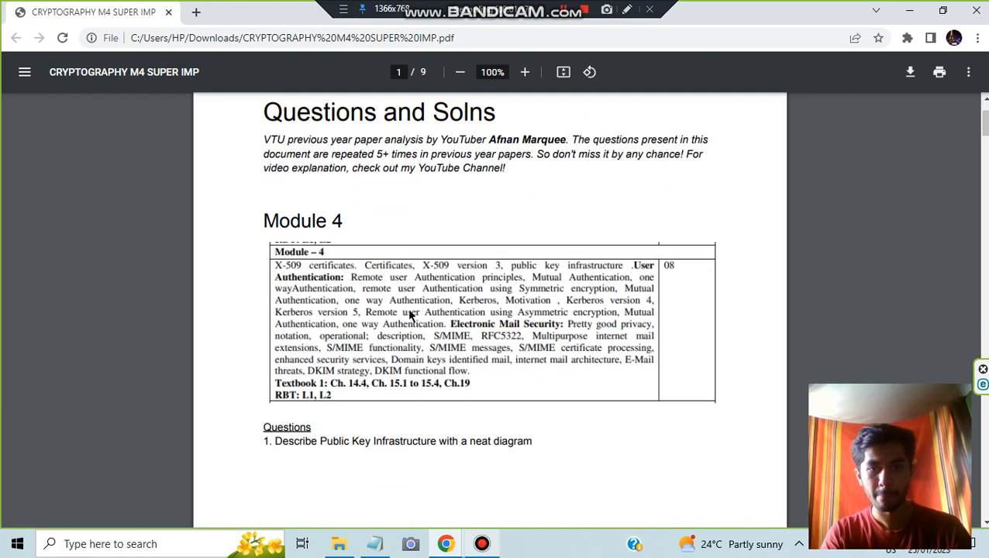
mouse_move(426, 306)
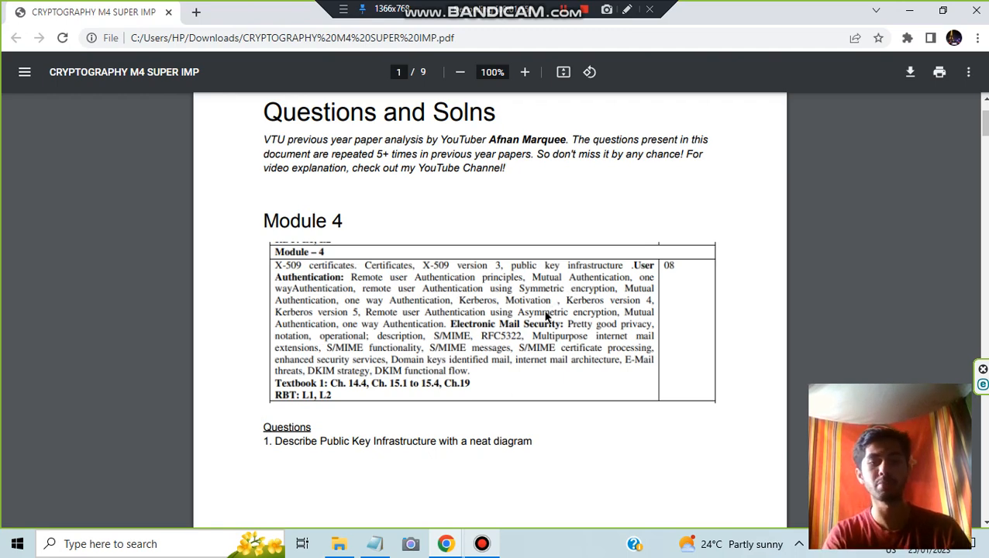
scroll(down, 3)
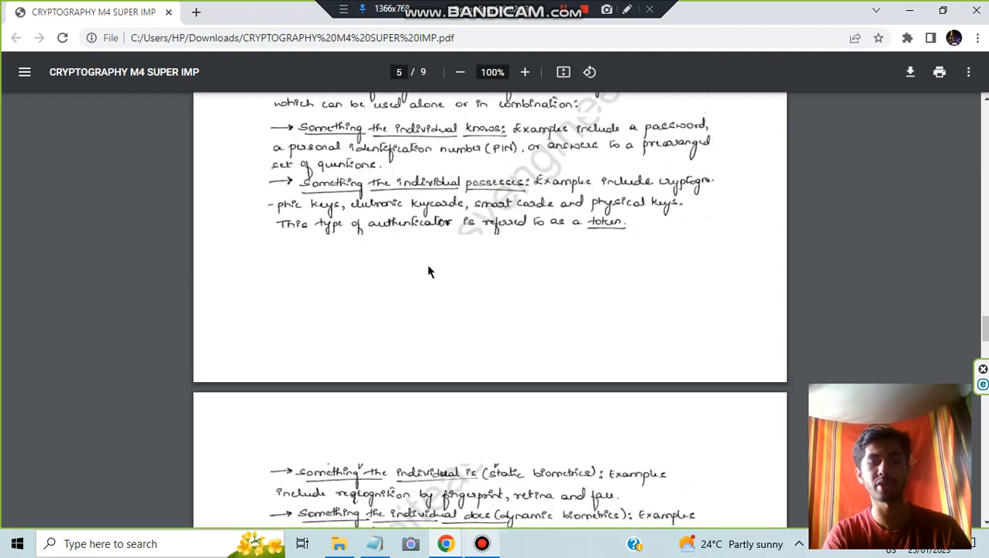
Scroll past the biometric notes and question 3 to the X.509 Certificates notes on page 7
scroll(down, 3)
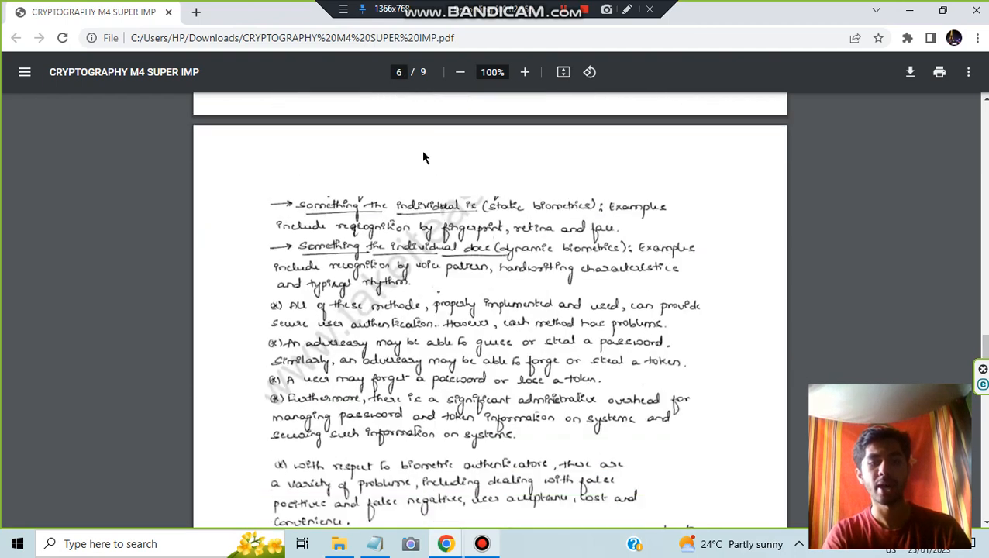
scroll(down, 3)
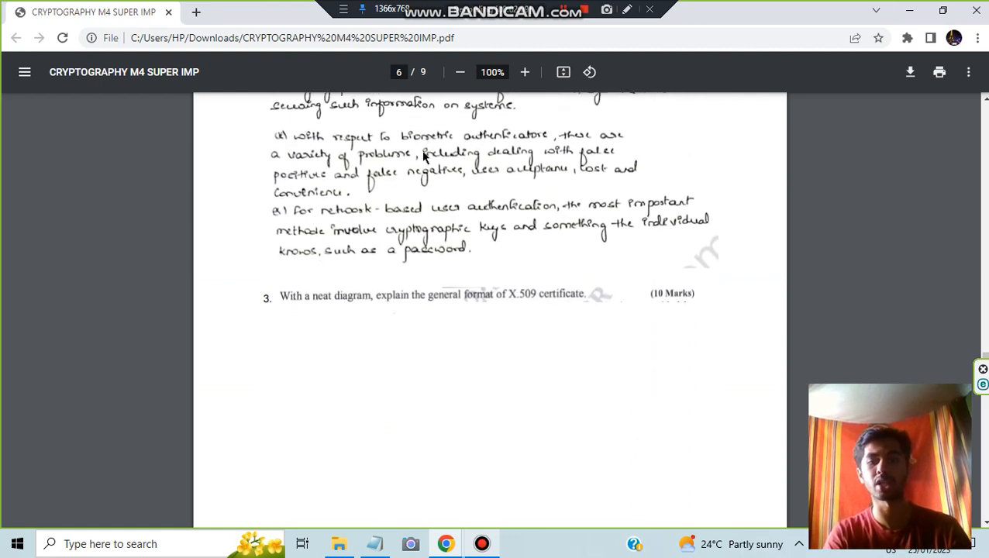
scroll(down, 3)
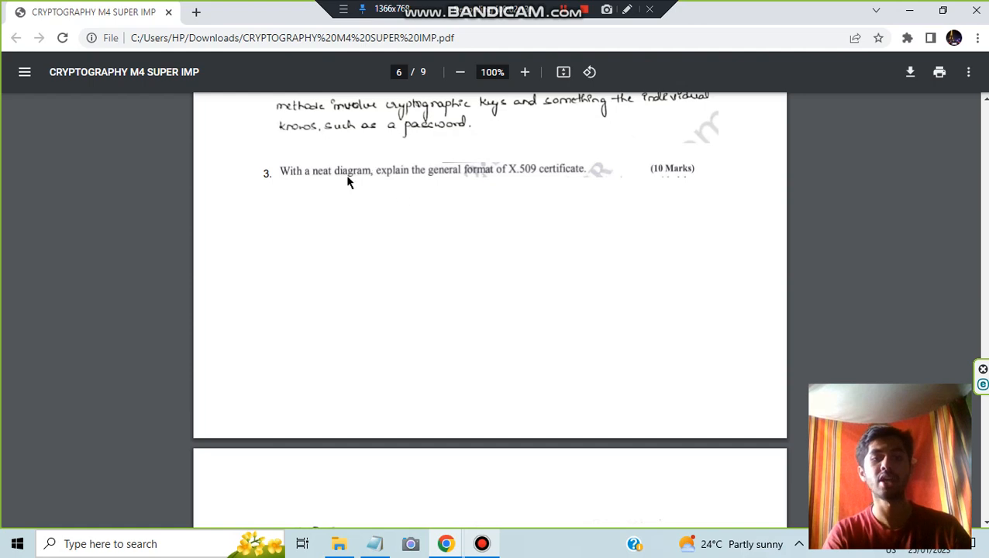
mouse_move(552, 176)
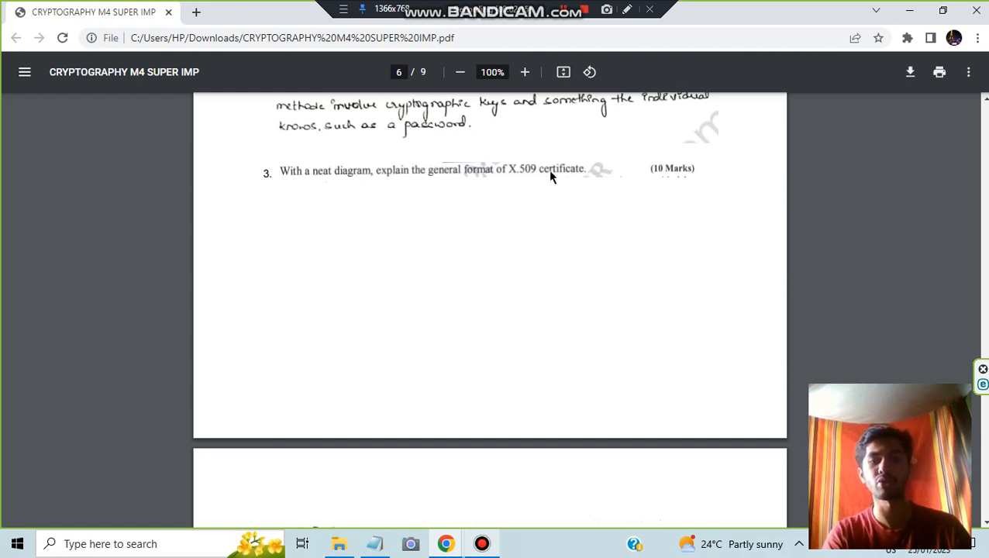
scroll(down, 3)
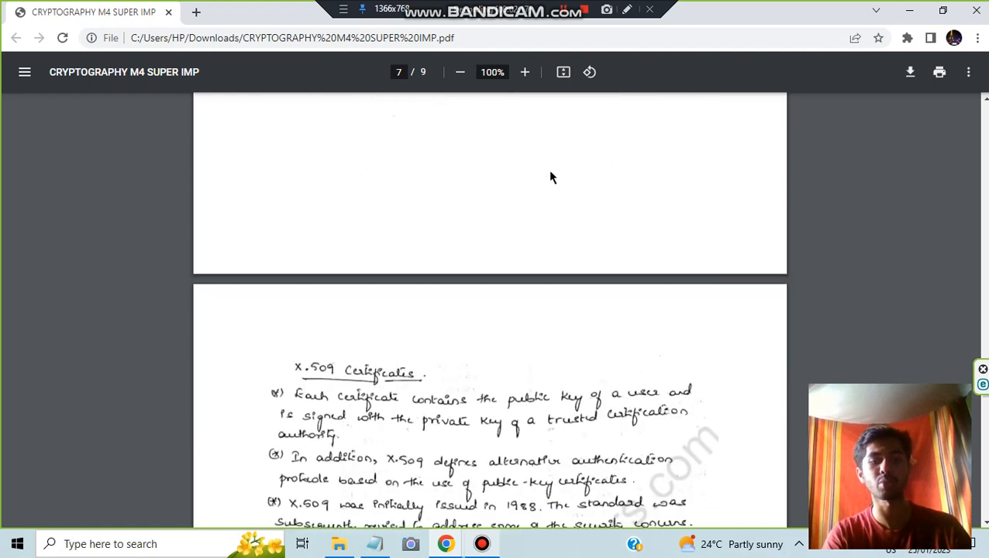
Scroll through the X.509 format and revocation diagrams to question 4 on PGP
scroll(down, 3)
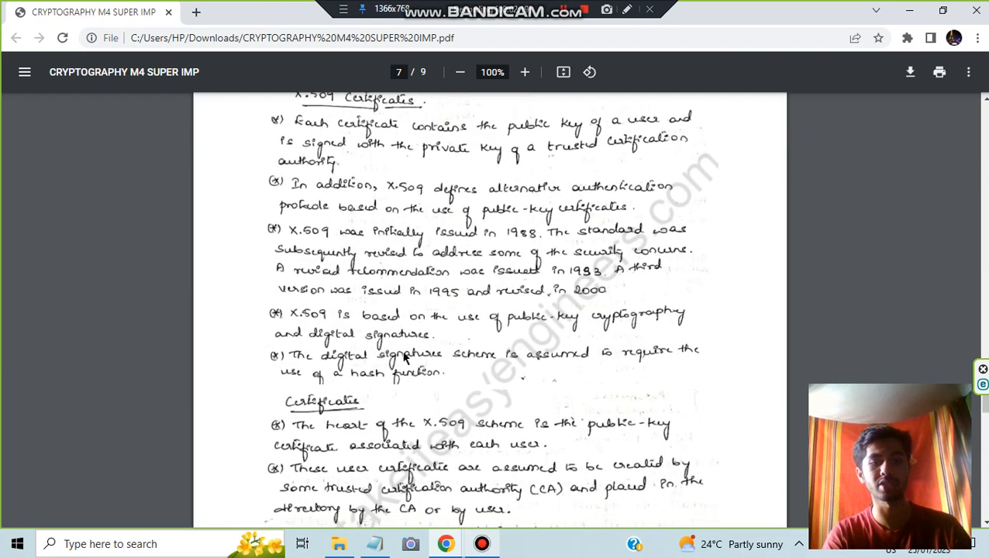
scroll(down, 3)
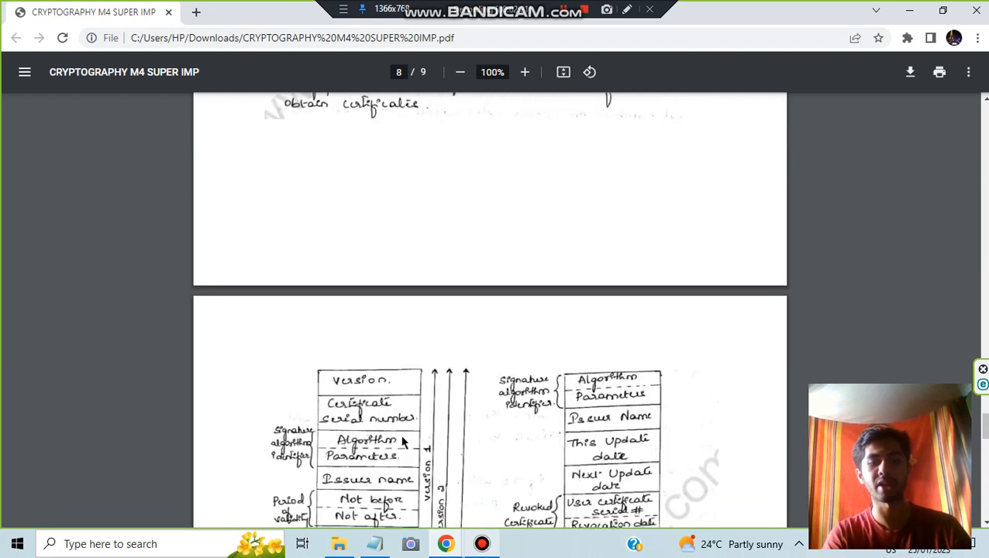
scroll(down, 3)
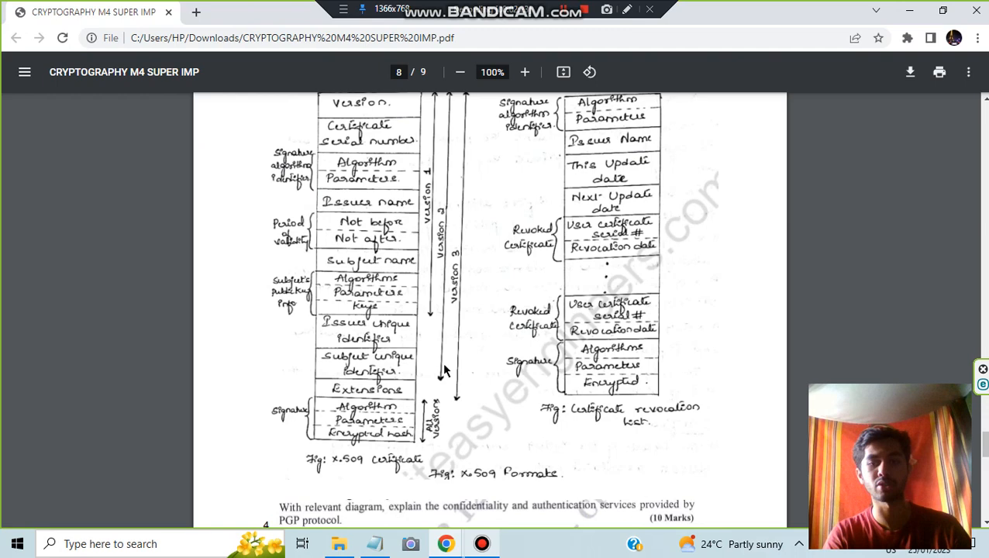
scroll(down, 3)
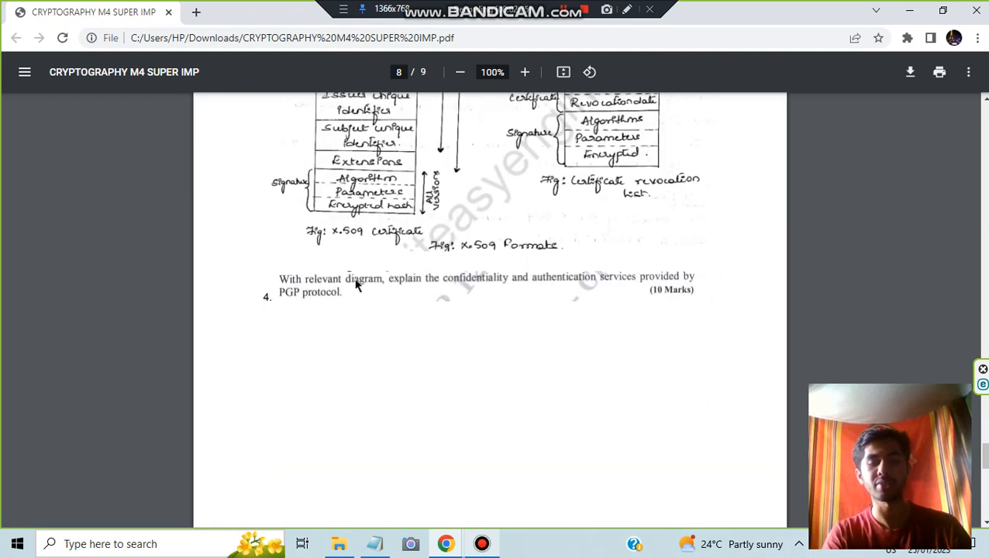
mouse_move(533, 288)
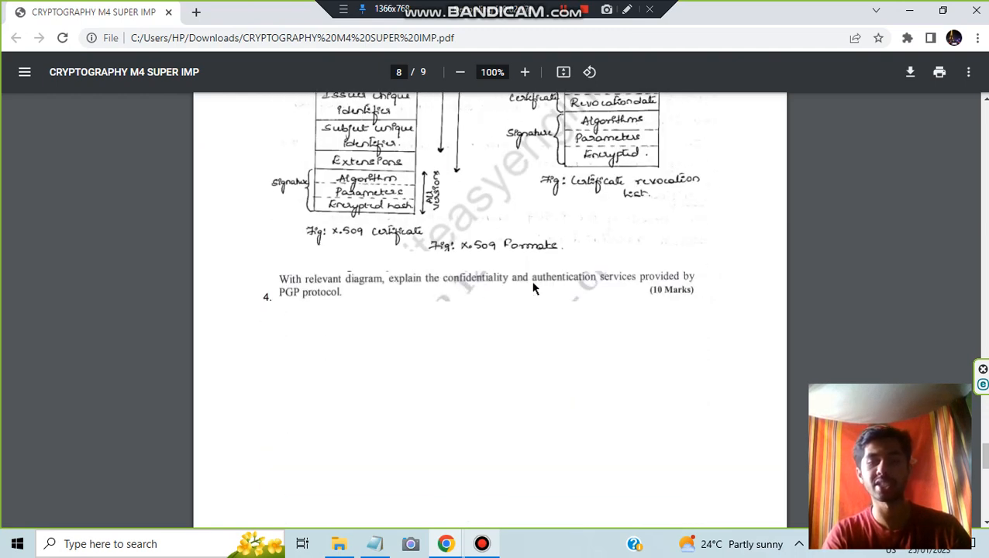
mouse_move(596, 290)
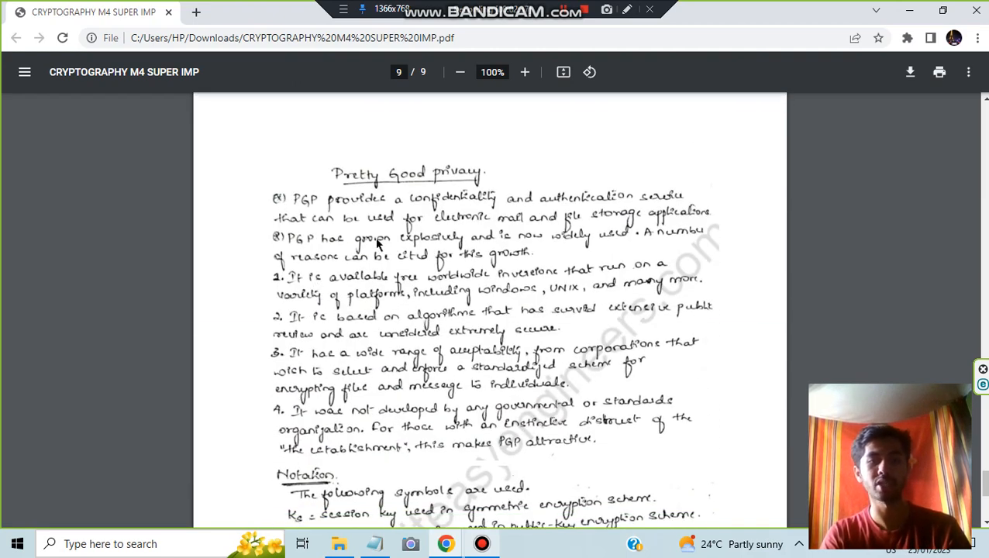
scroll(down, 3)
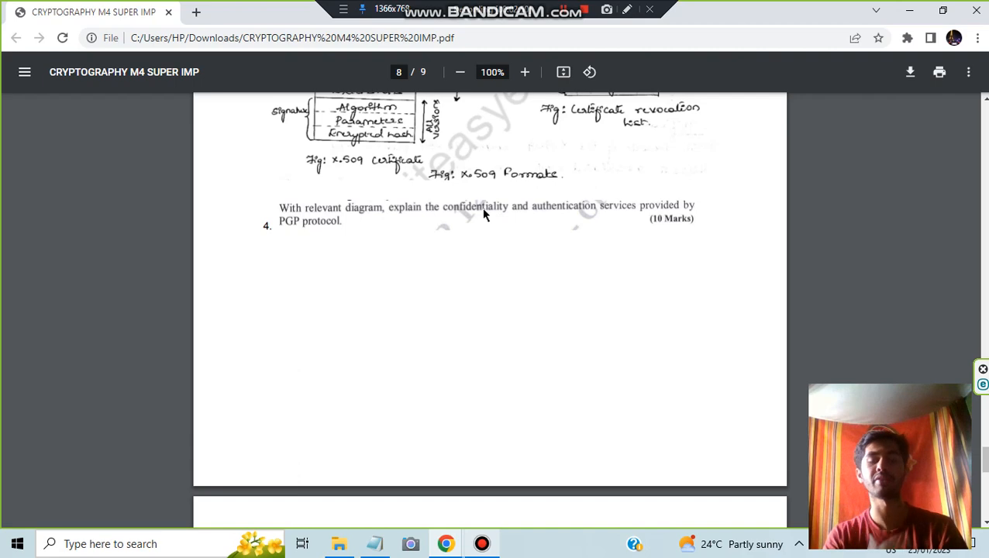
mouse_move(476, 303)
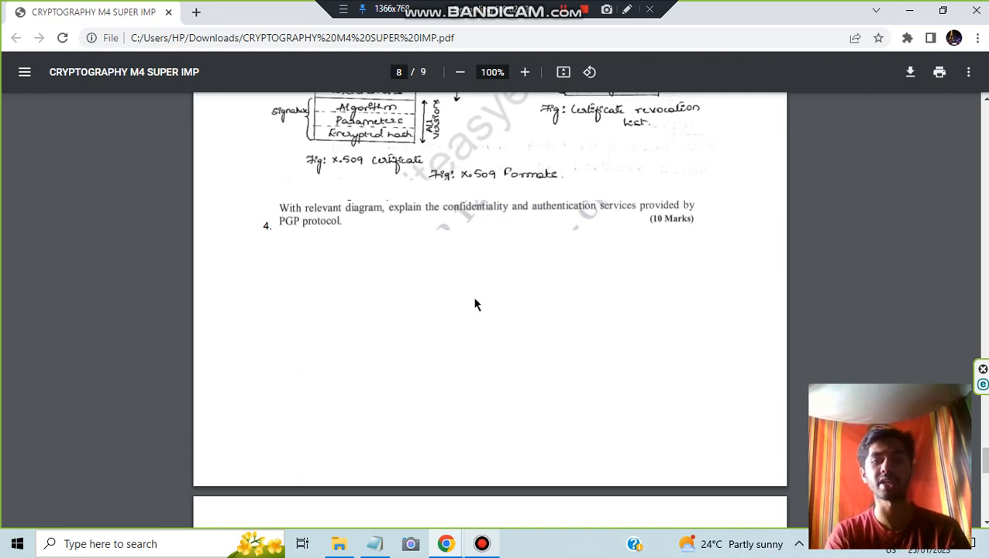